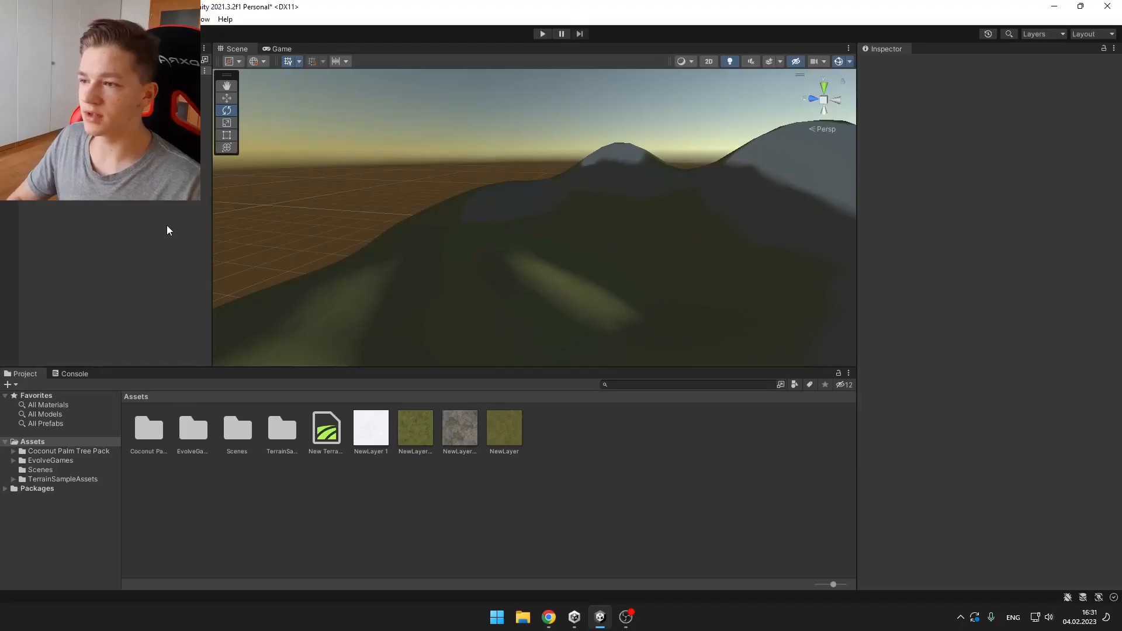
Step: Bring up the Animation window and dock it in the lower area beside Project and Console
left_click(206, 19)
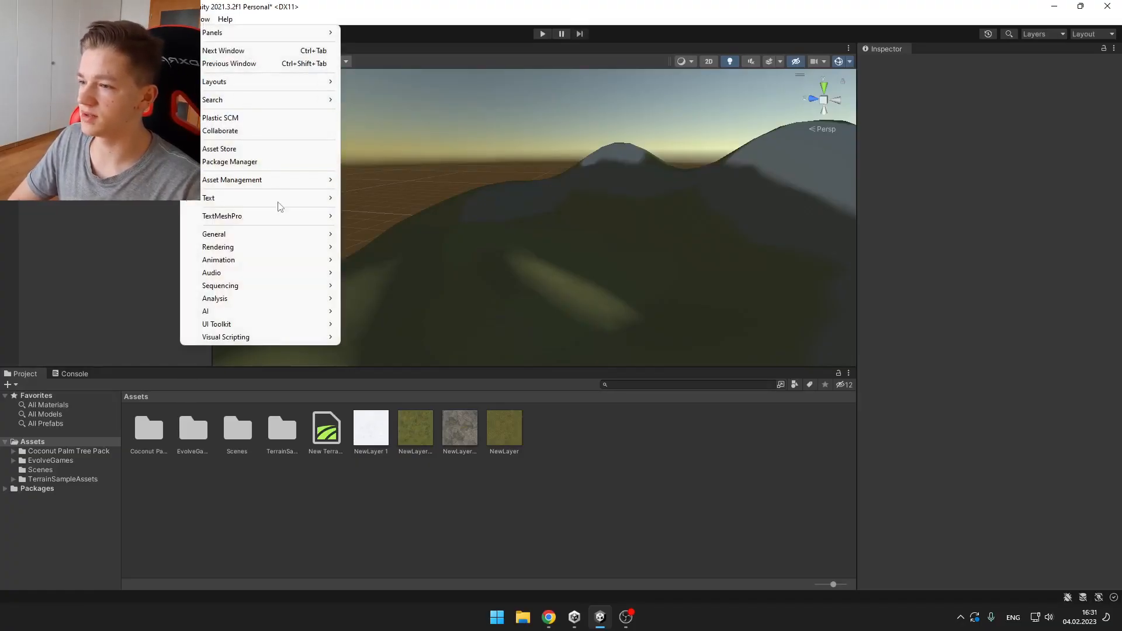
left_click(219, 259)
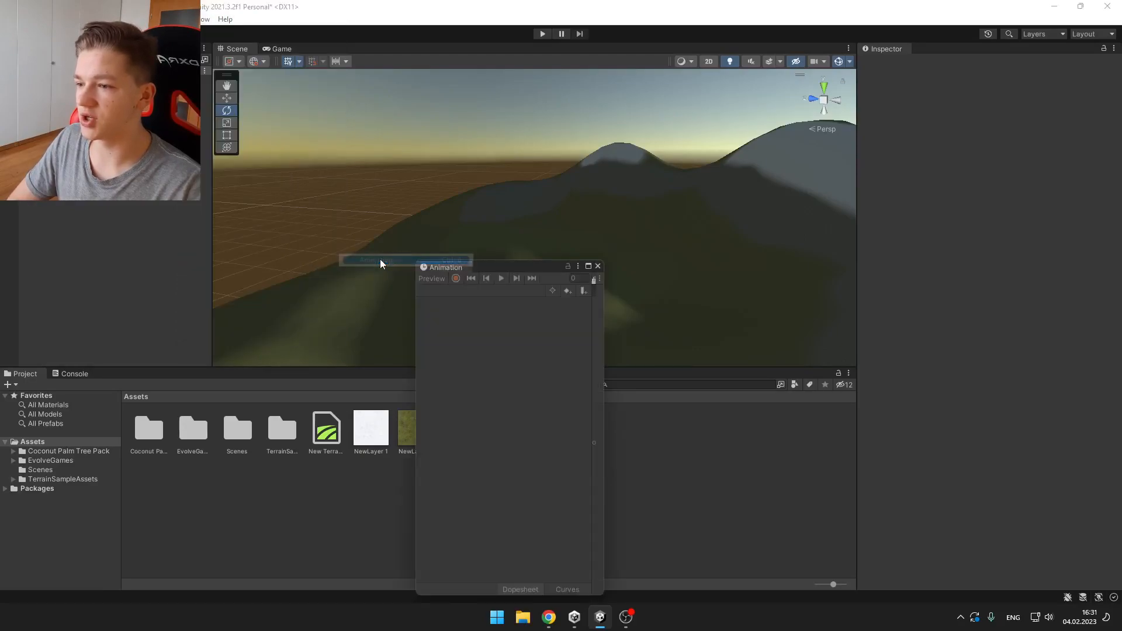
left_click_drag(446, 266, 129, 373)
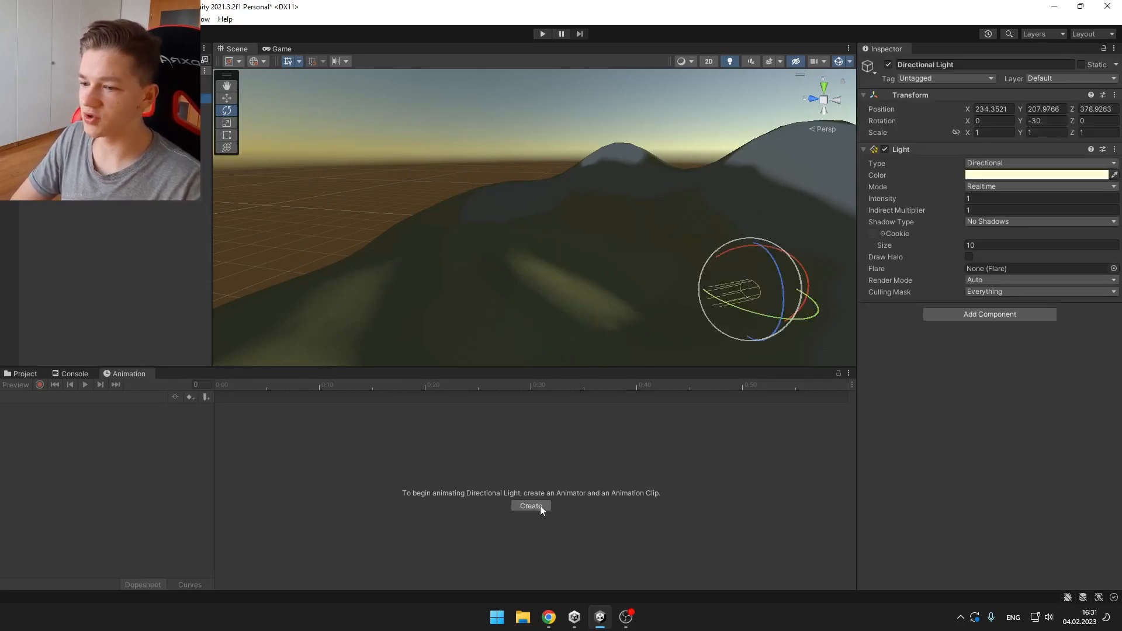
Step: Create an Animator on the Directional Light with a new clip saved as Day night cycle.anim
left_click(530, 506)
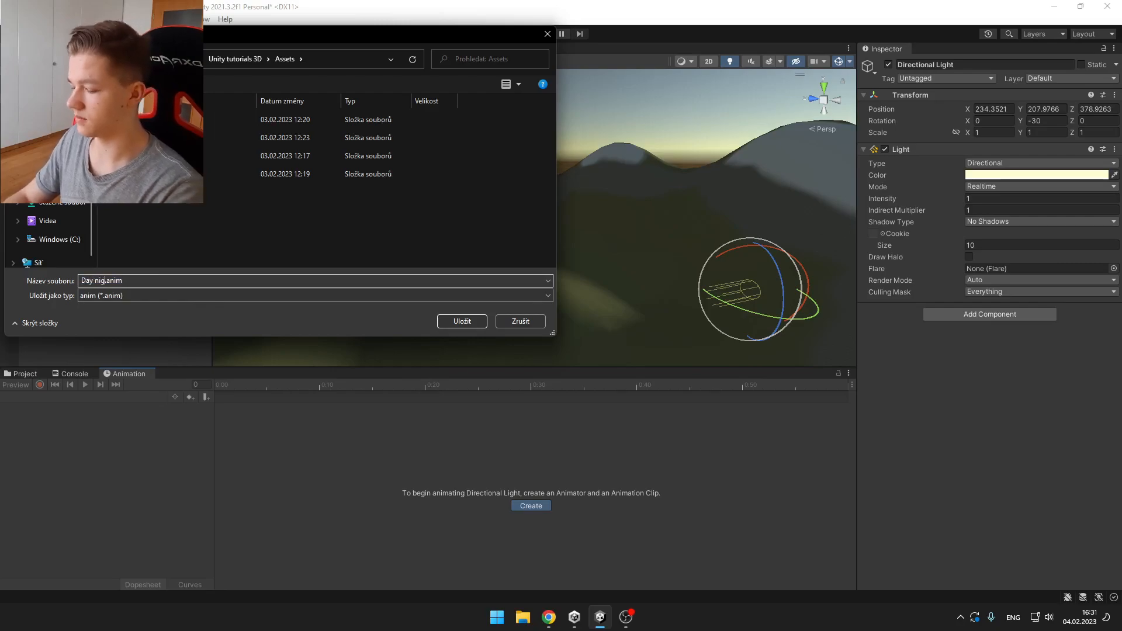
left_click(462, 320)
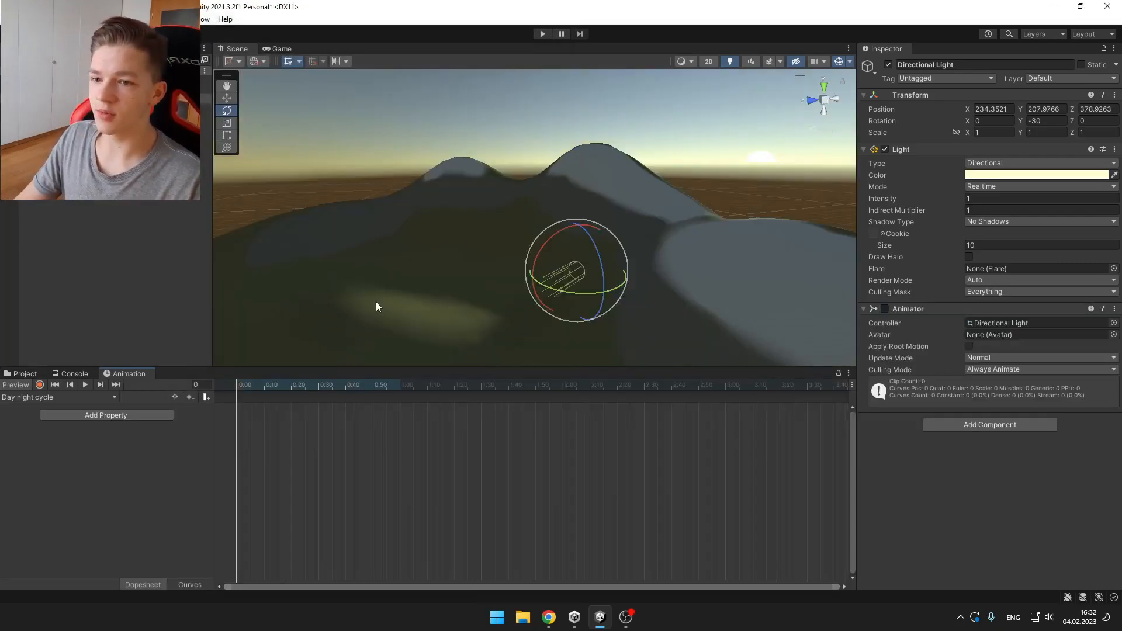
Step: With Record on, keyframe the light's X rotation to 360 at frame 60
left_click(992, 121)
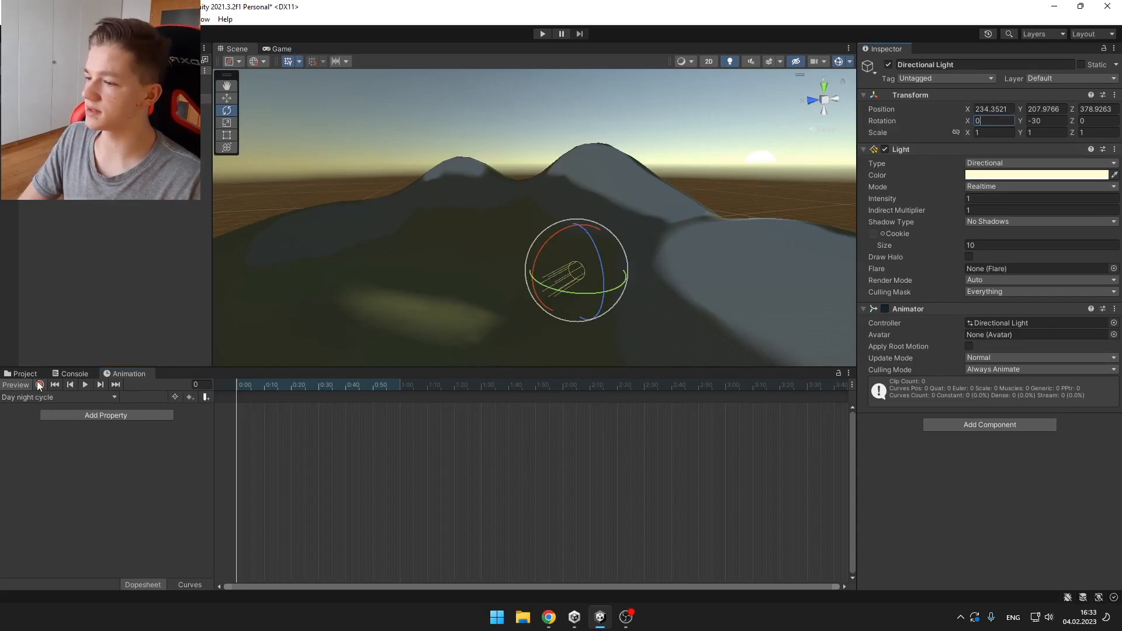
left_click(38, 384)
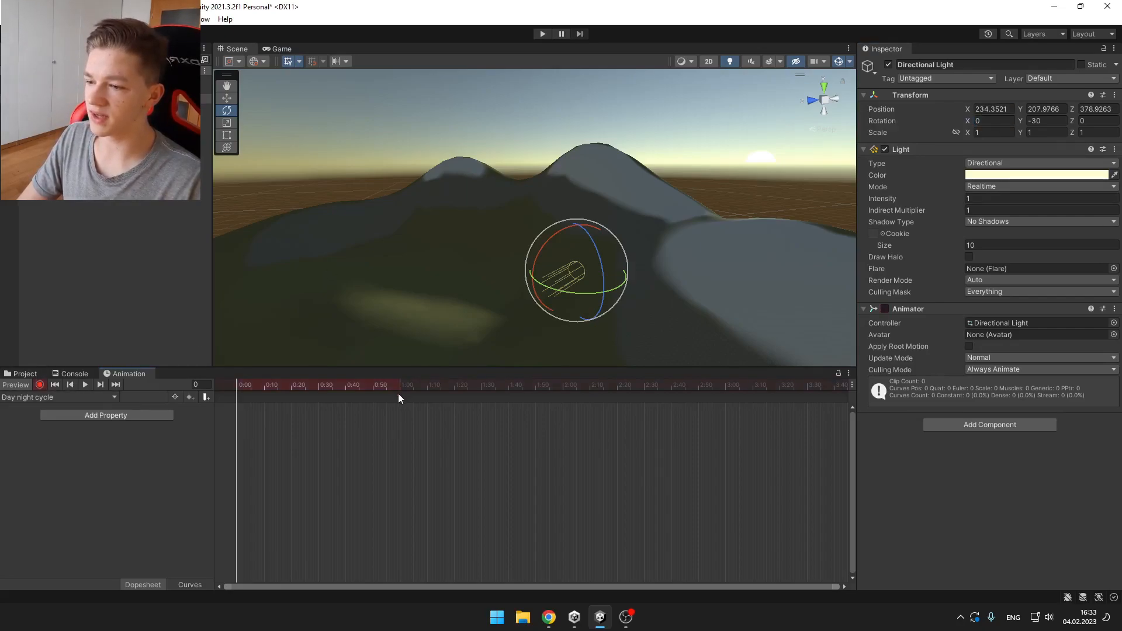
left_click(398, 385)
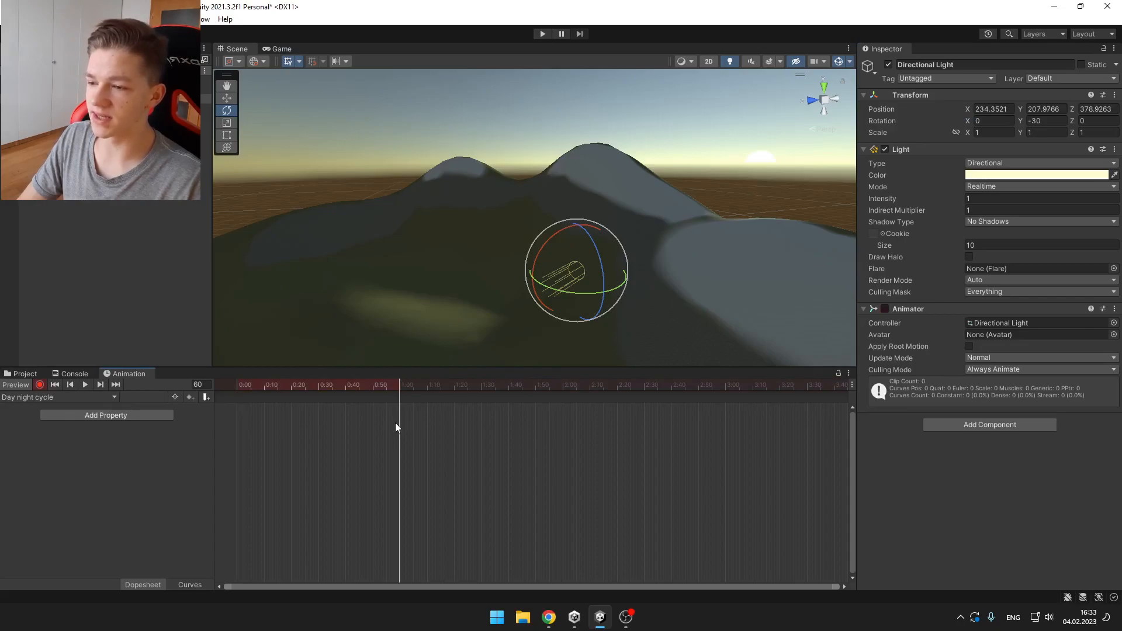
left_click(991, 121)
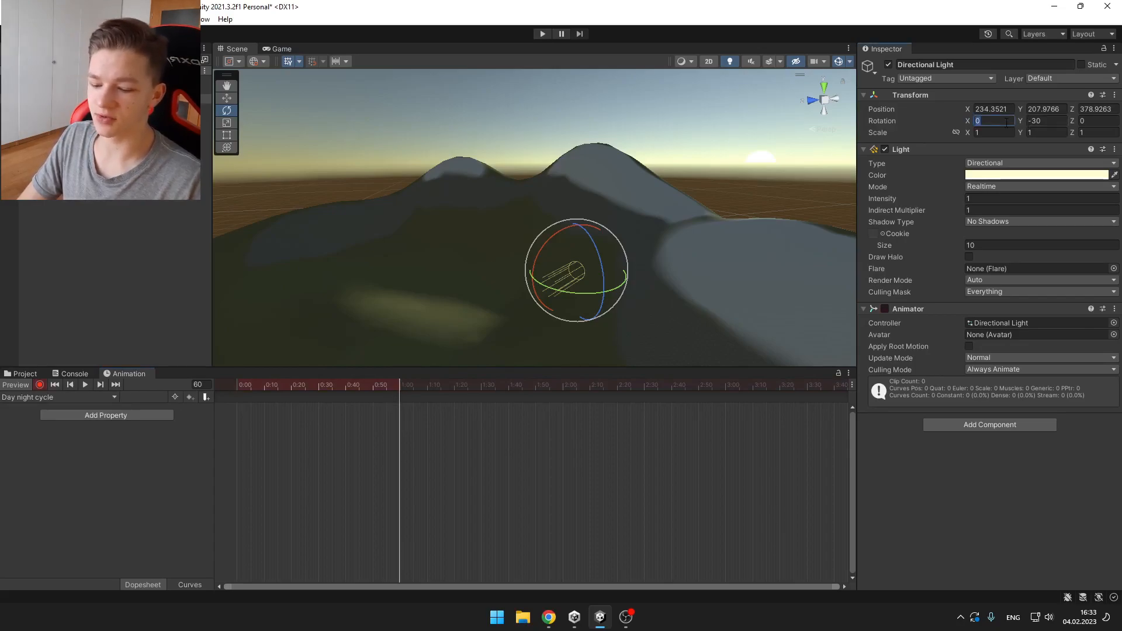
type("360")
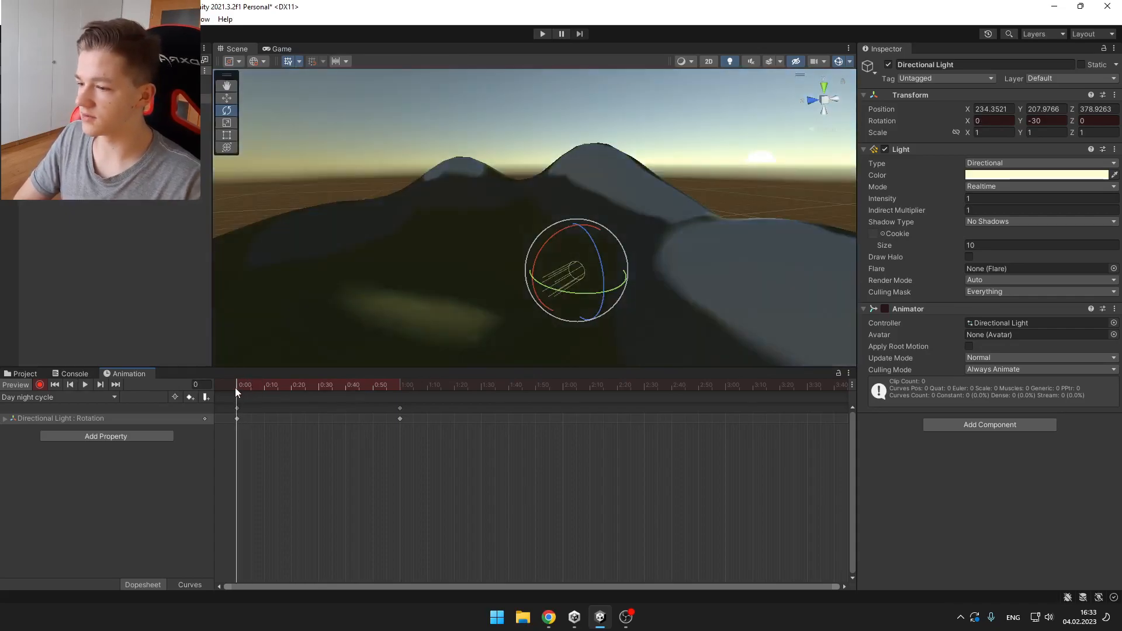
Step: In Curves view, change the end keyframe's tangent so the rotation rises linearly, then return to Dopesheet
left_click(190, 584)
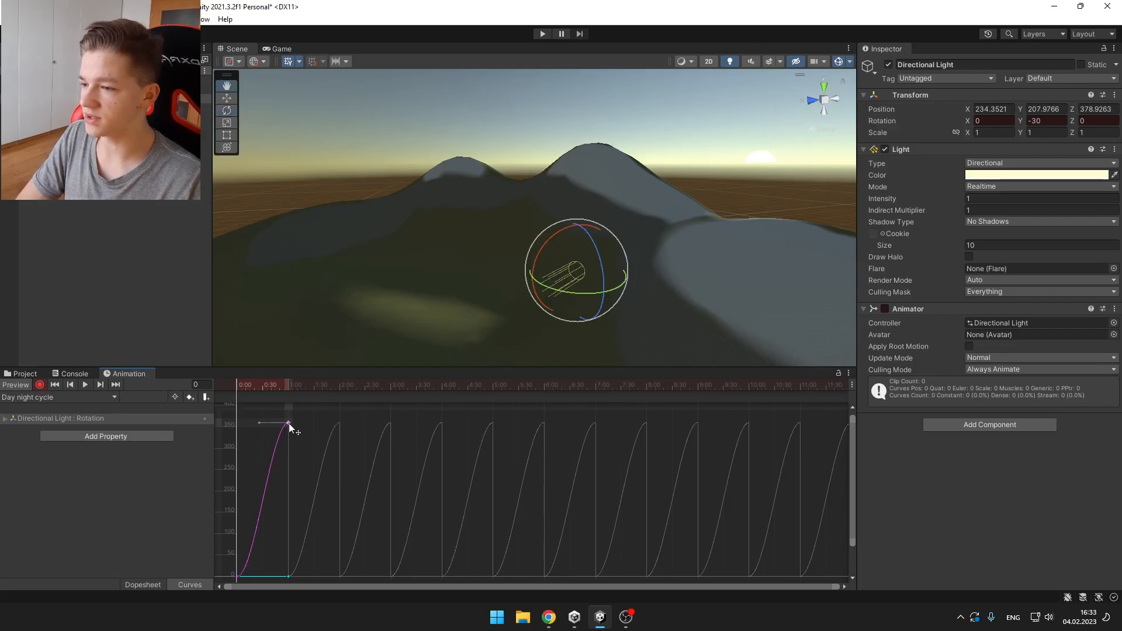
right_click(288, 424)
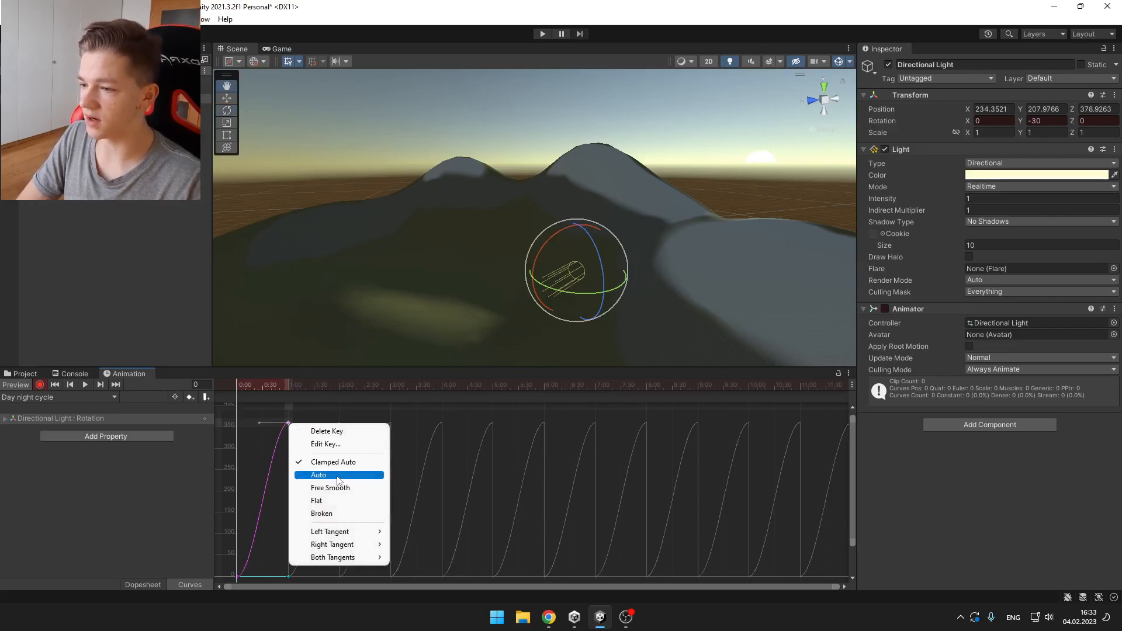
left_click(318, 474)
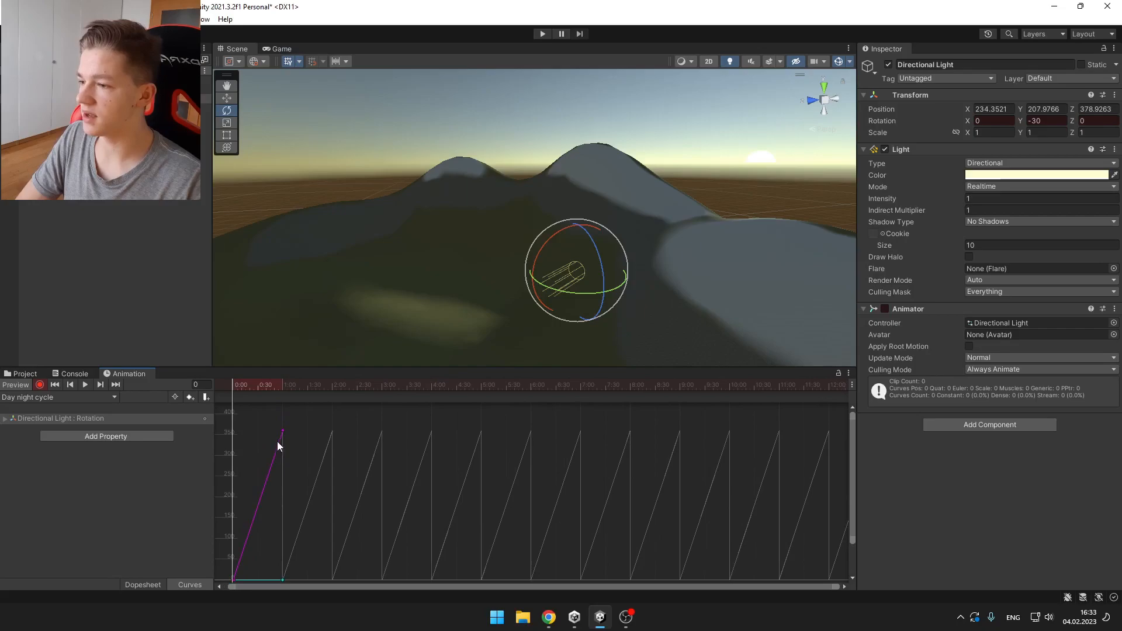
left_click(84, 385)
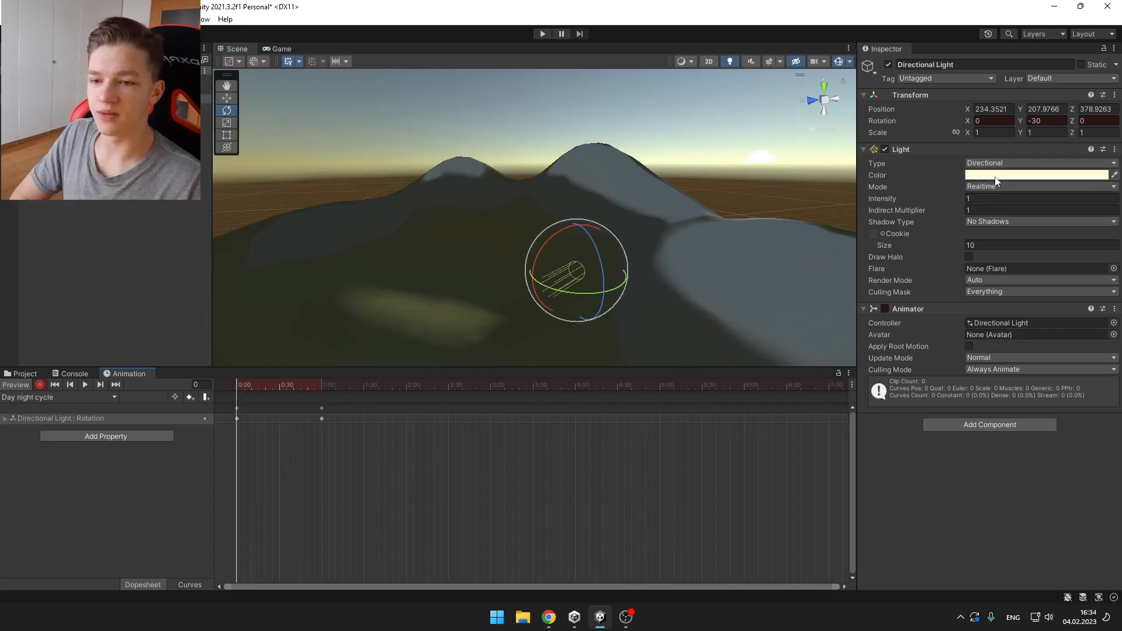
Step: Keyframe a warm orange light colour at frame 0 and move to frame 10
left_click(1037, 174)
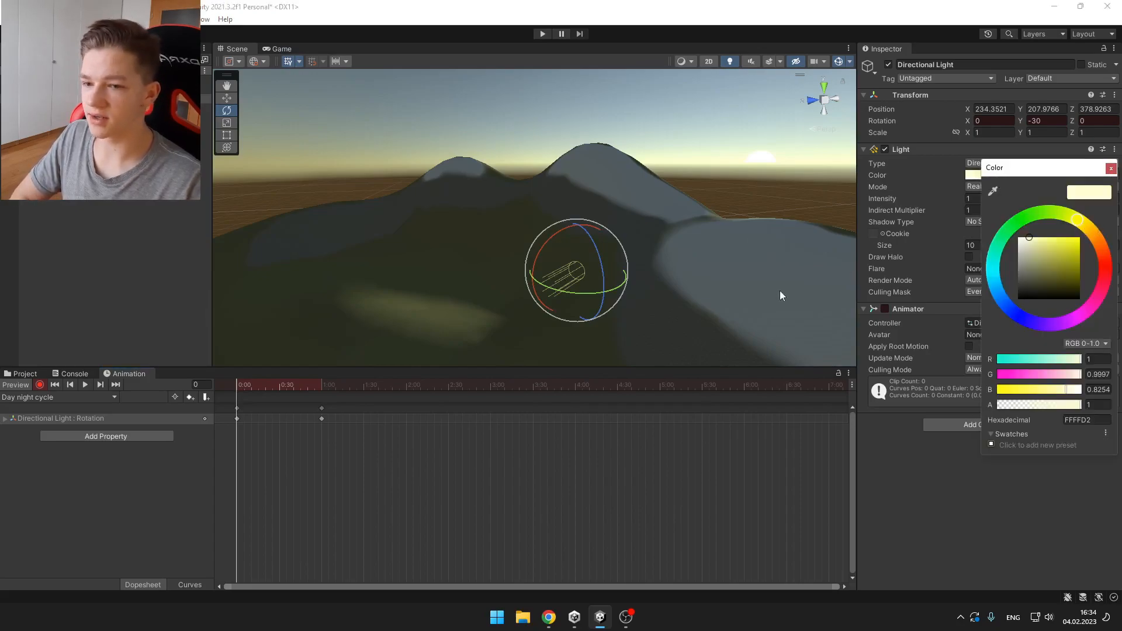
left_click_drag(1028, 236, 1095, 238)
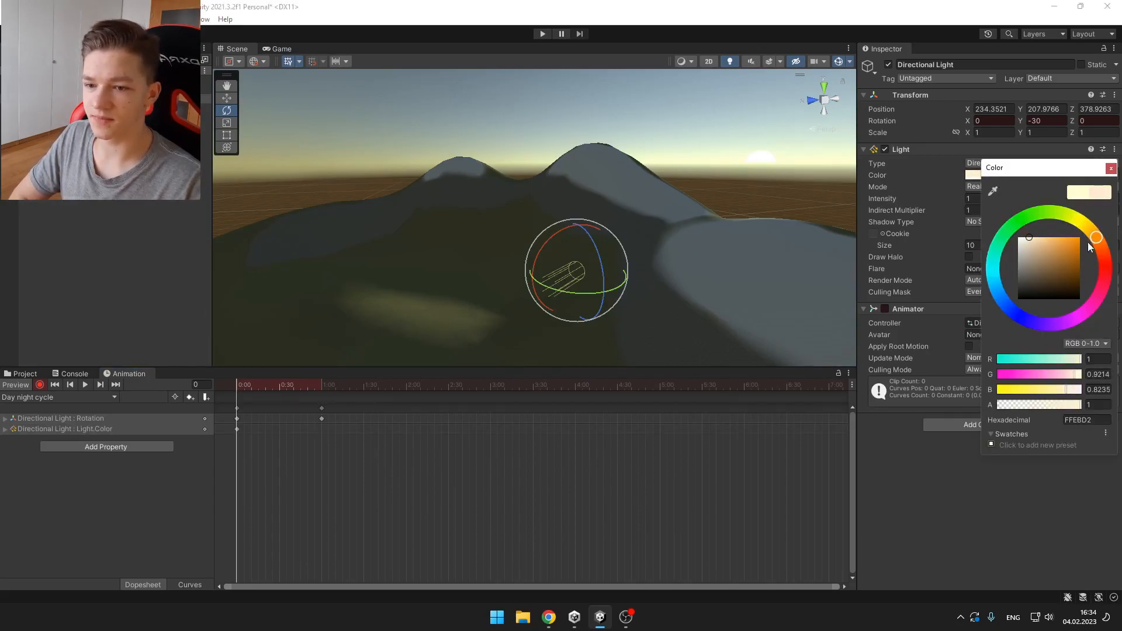
left_click(1110, 167)
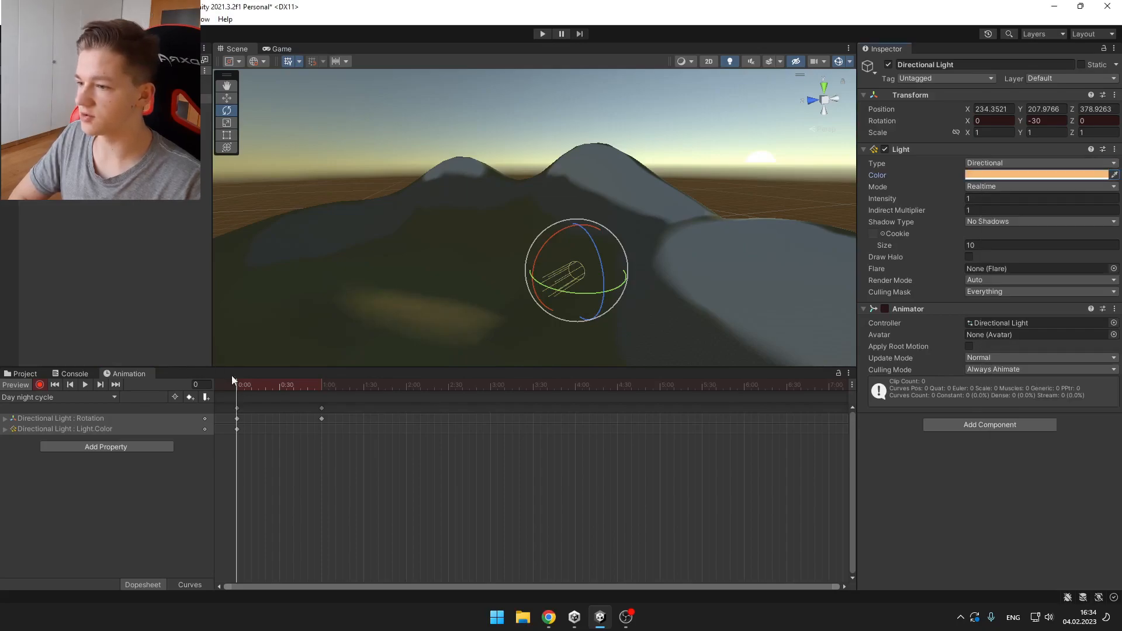
left_click_drag(236, 384, 250, 384)
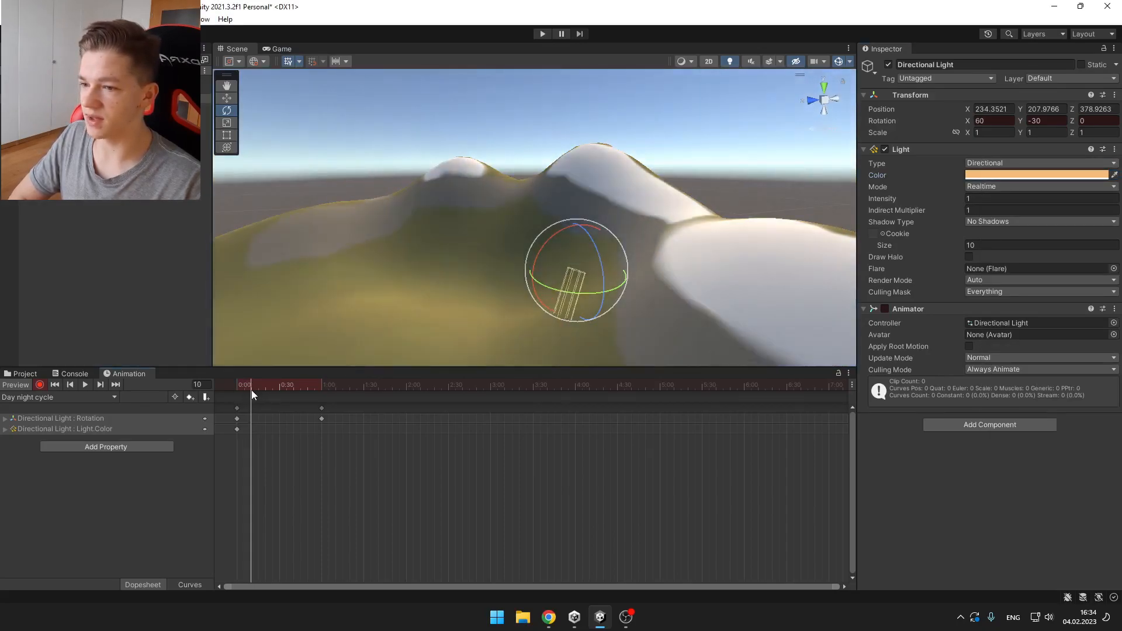
Step: Keyframe grey and near-black light colours at the later frames of the cycle
left_click(1038, 175)
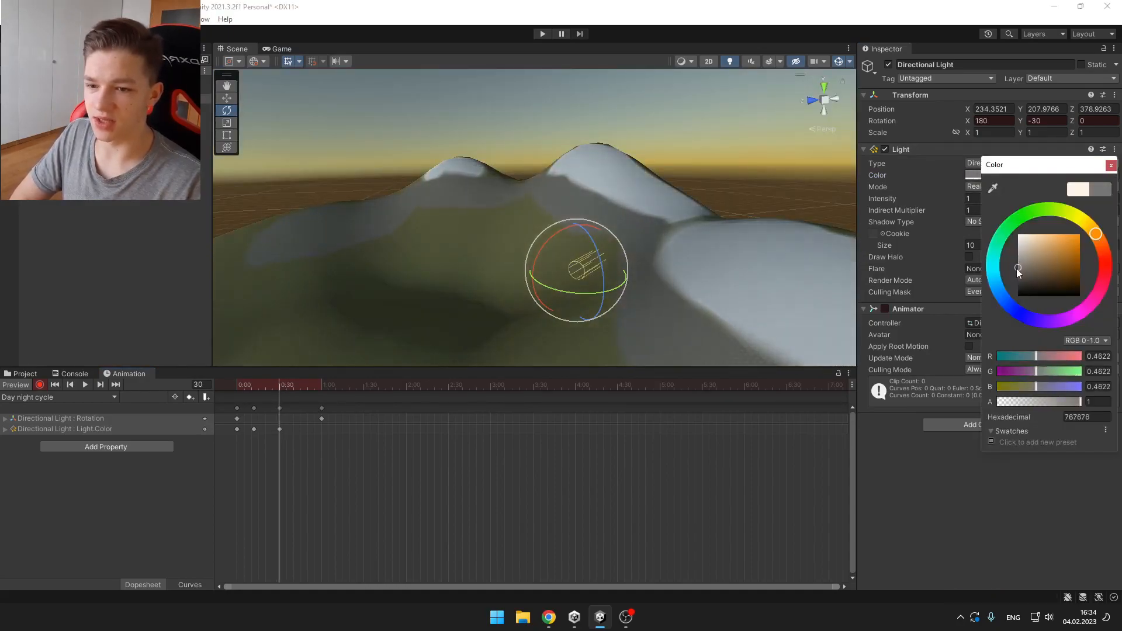
left_click(1110, 165)
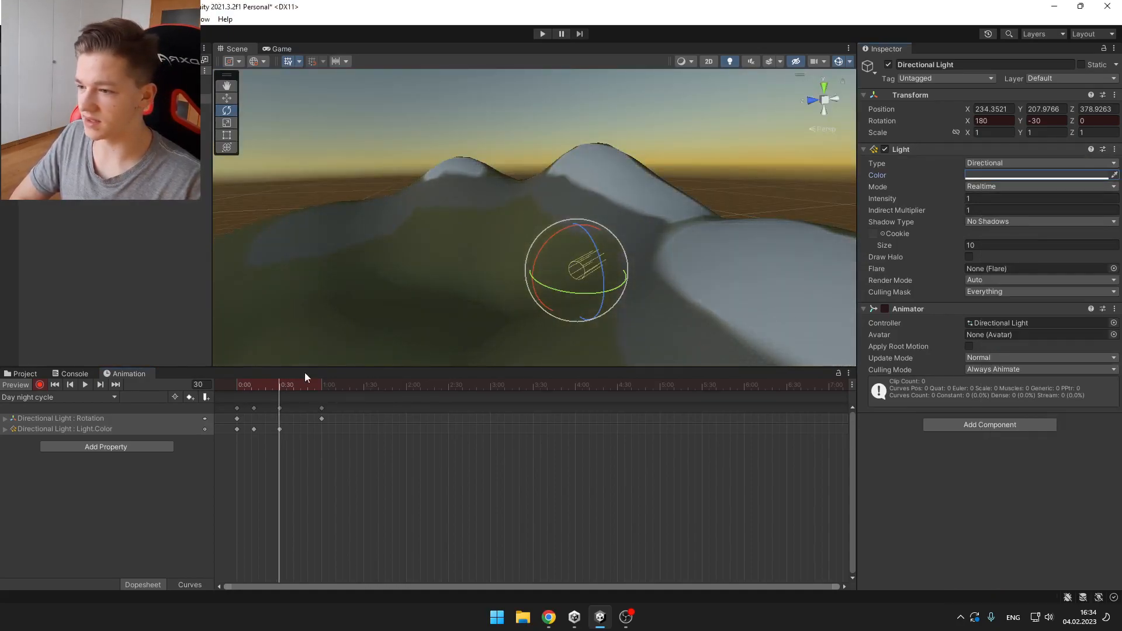
left_click(1038, 174)
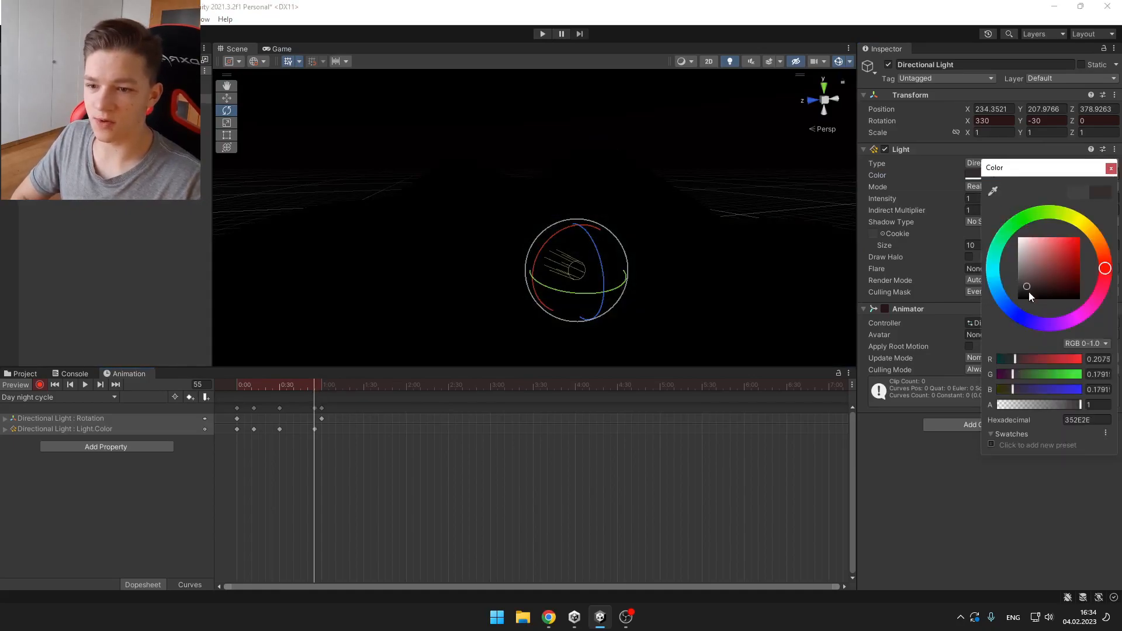
left_click(1111, 167)
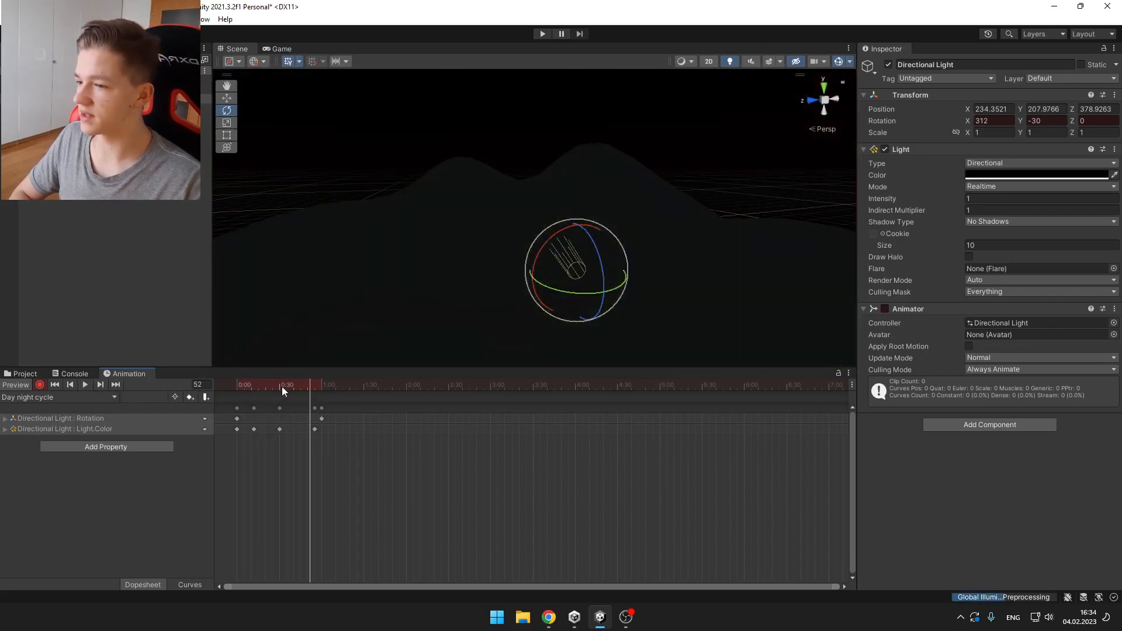
Step: Set the Day night cycle state's Speed to 0.01 in the Animator and show the Game view
left_click(207, 19)
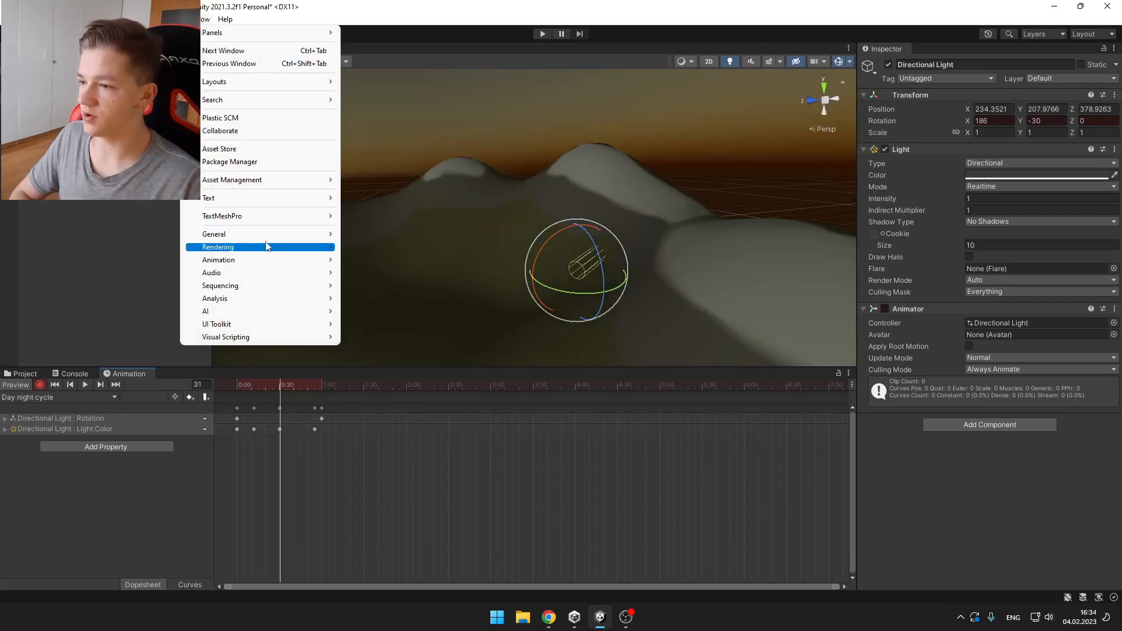
mouse_move(218, 259)
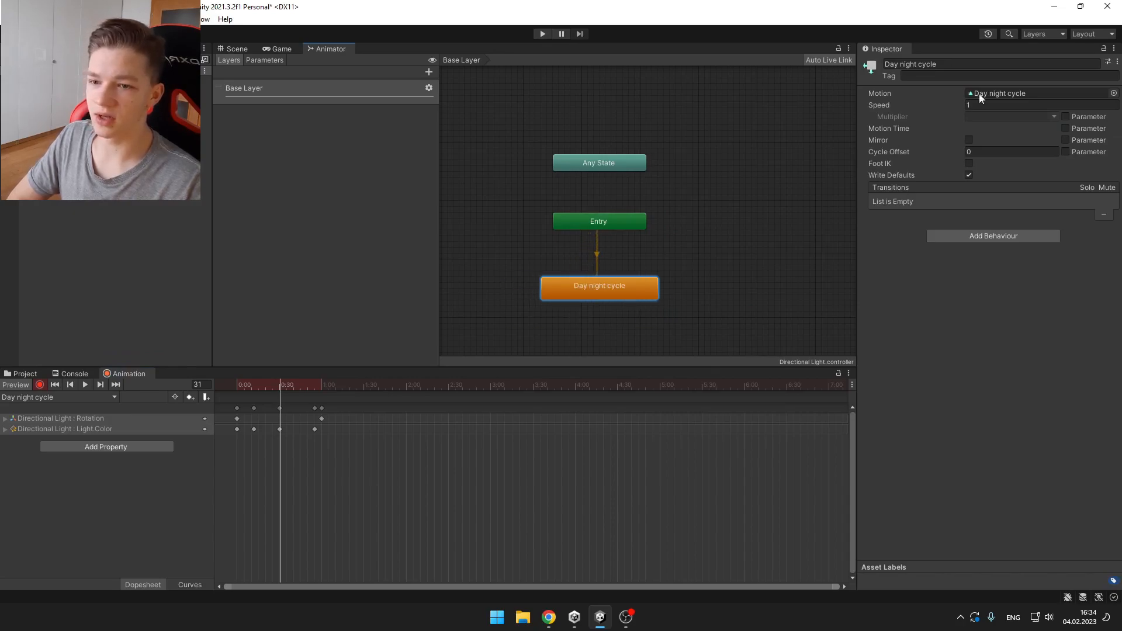
left_click(1008, 105)
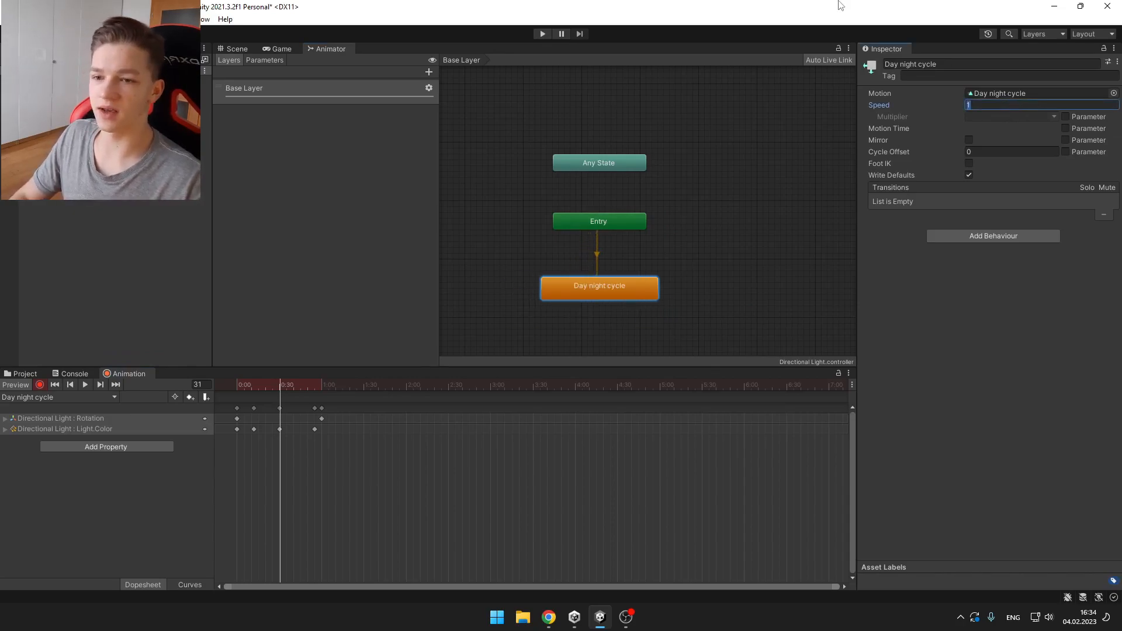
type(".01")
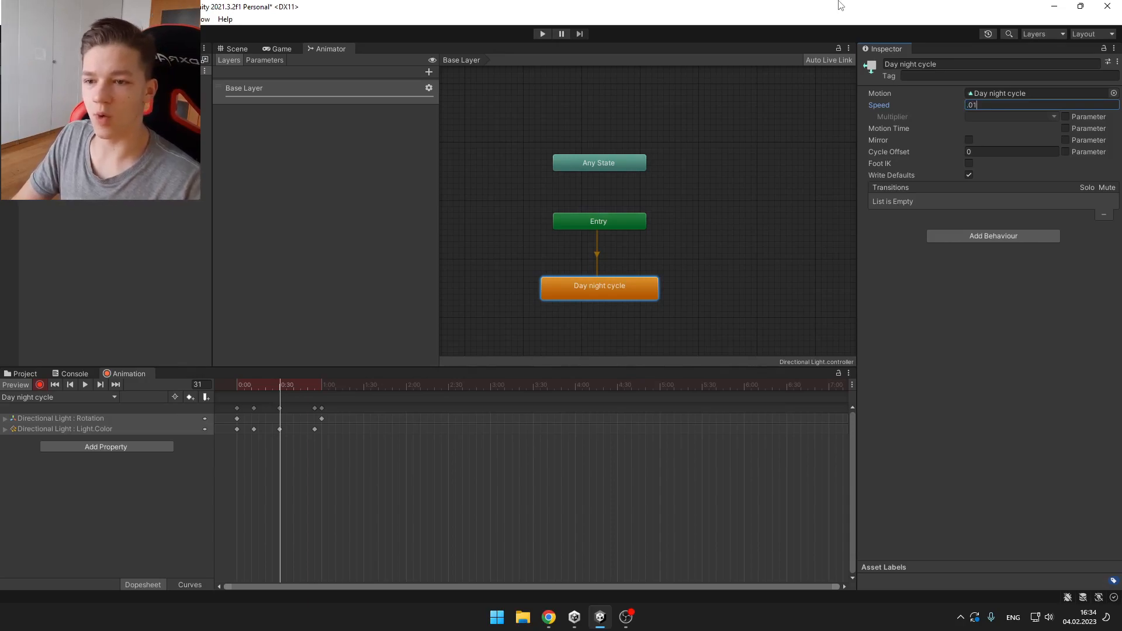
left_click(282, 48)
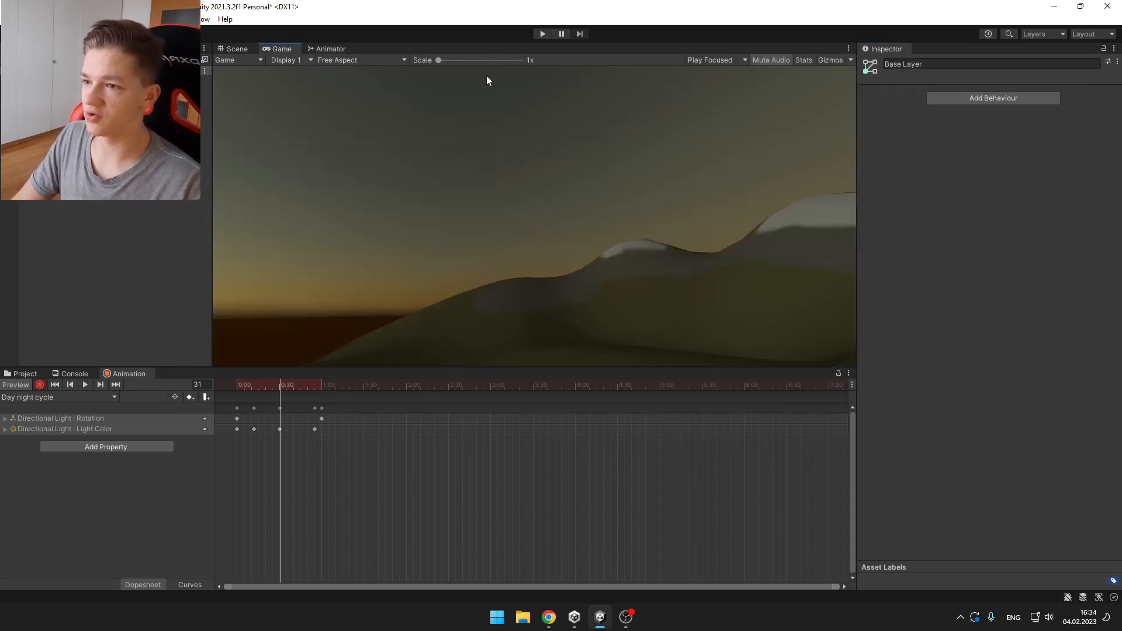